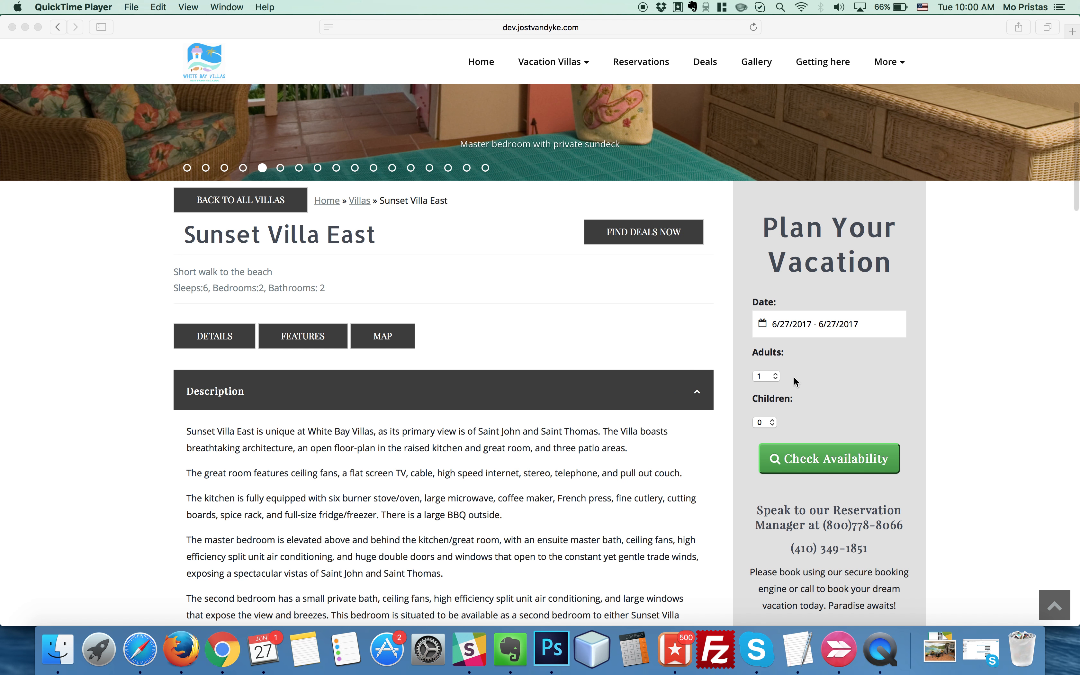
mouse_move(849, 339)
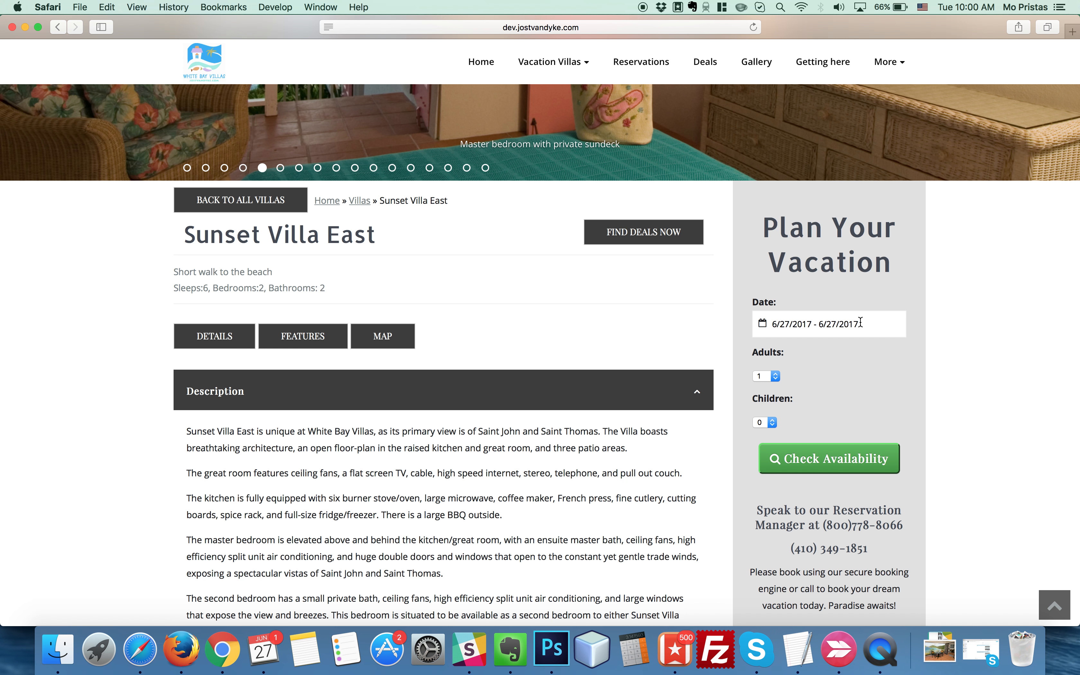
Set the Sunset Villa East stay to Aug 13–20, 2017 and search availability for those 7 nights
left_click(827, 323)
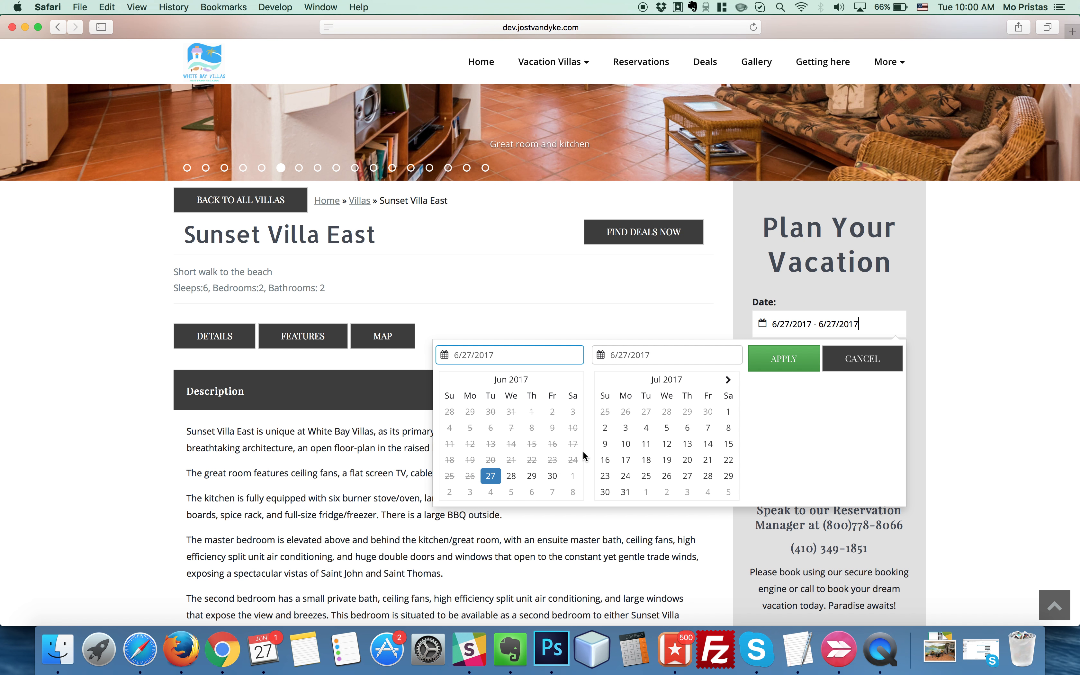
mouse_move(725, 379)
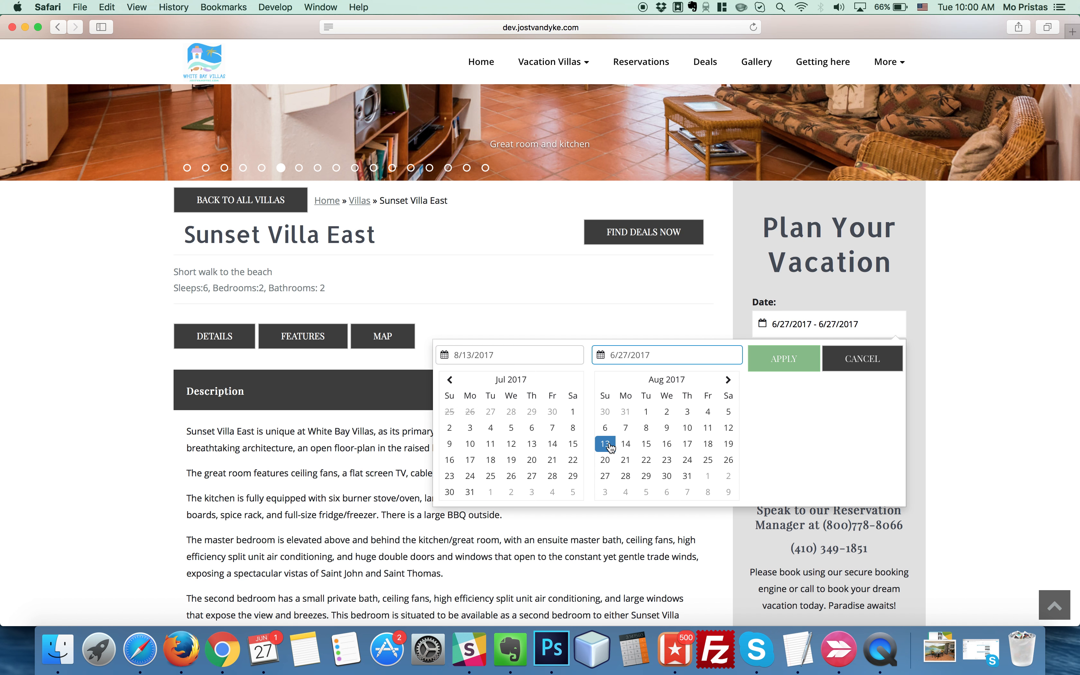
left_click(783, 357)
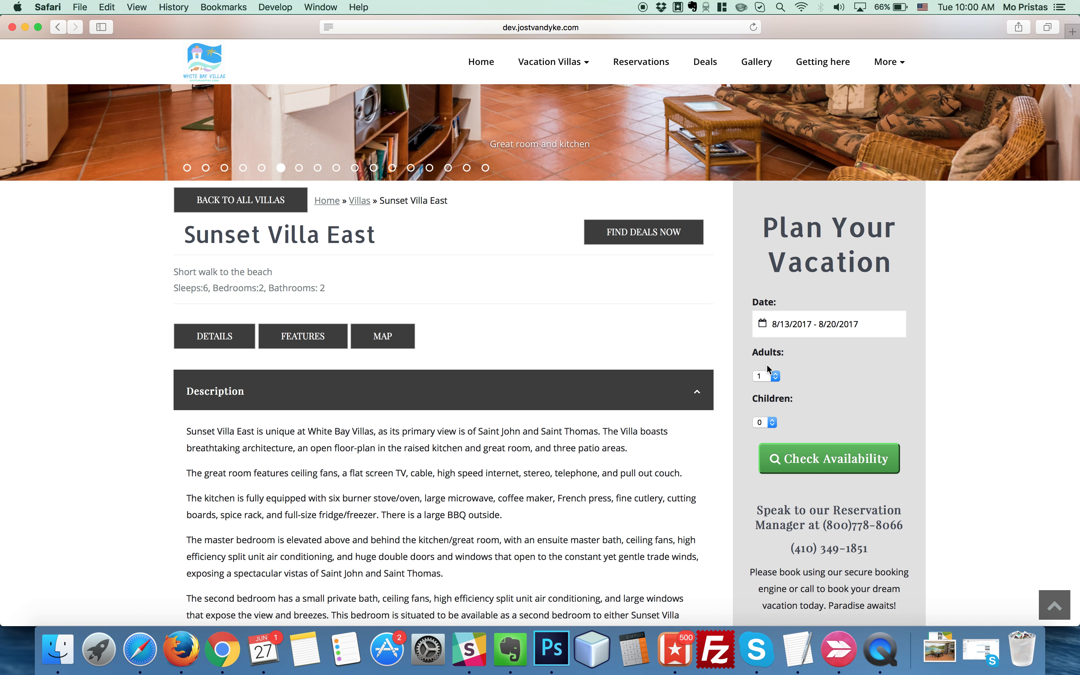
left_click(828, 457)
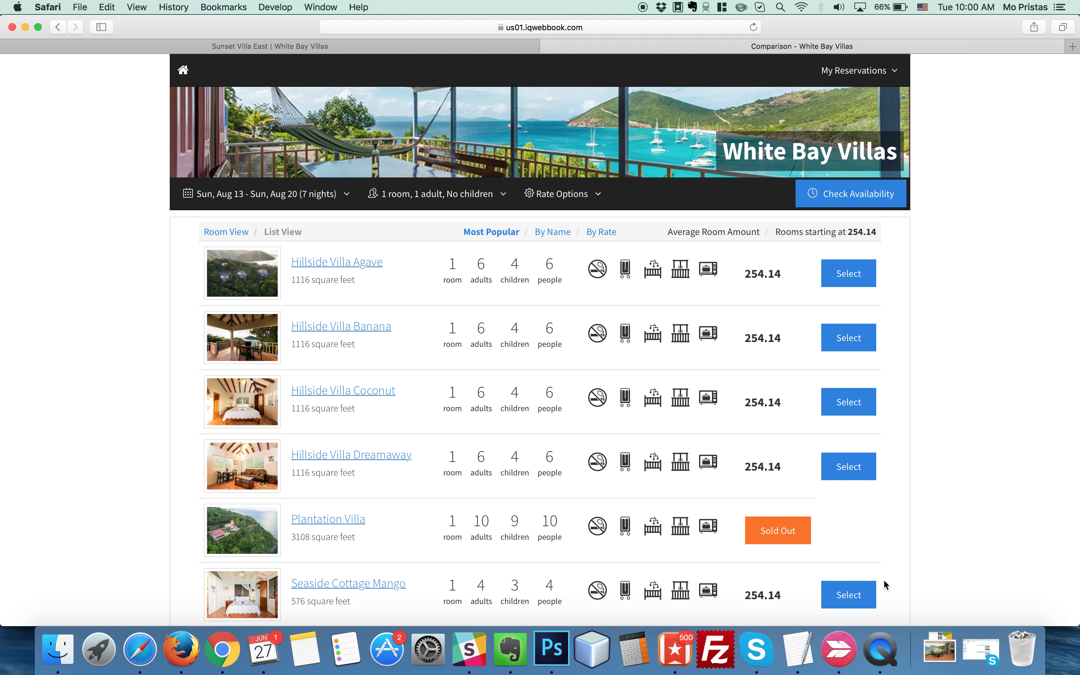
mouse_move(880, 638)
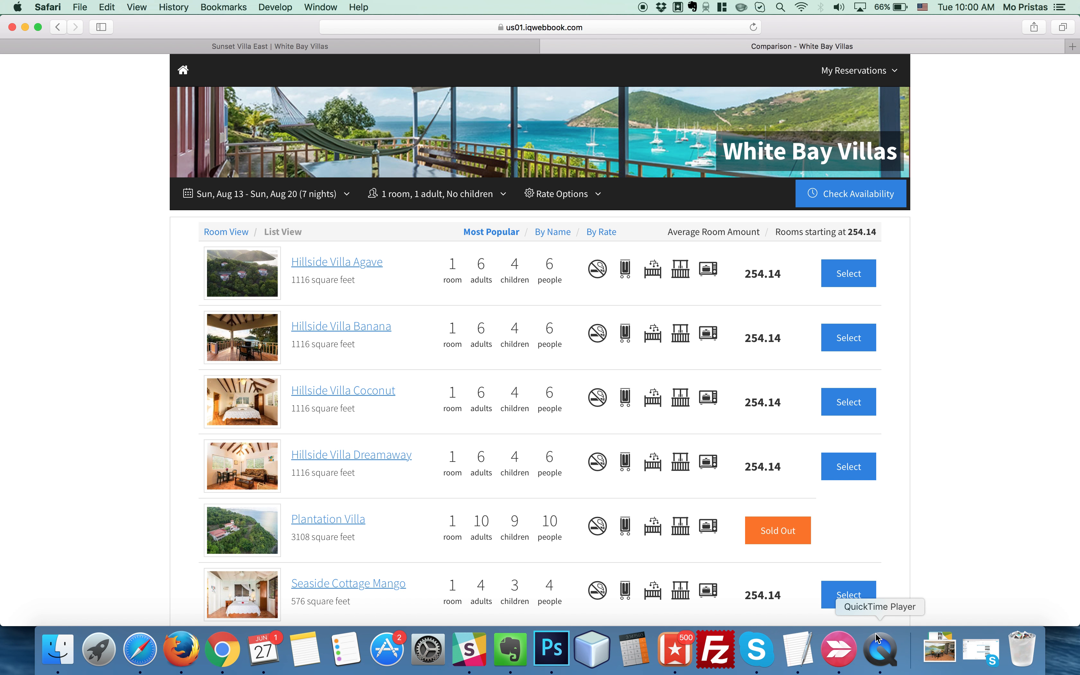